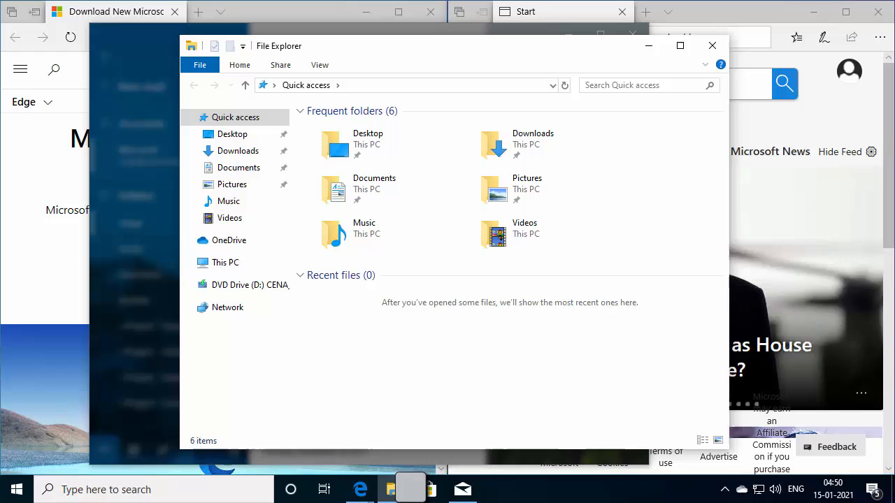
mouse_move(519, 482)
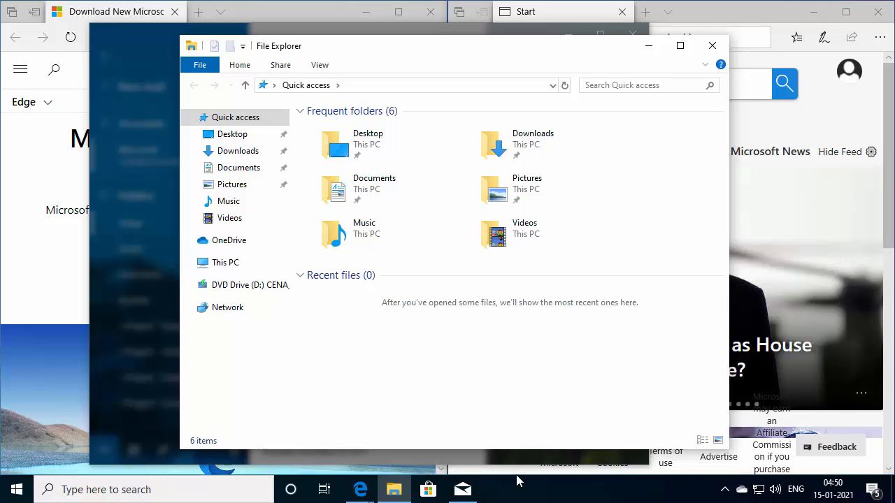
mouse_move(535, 483)
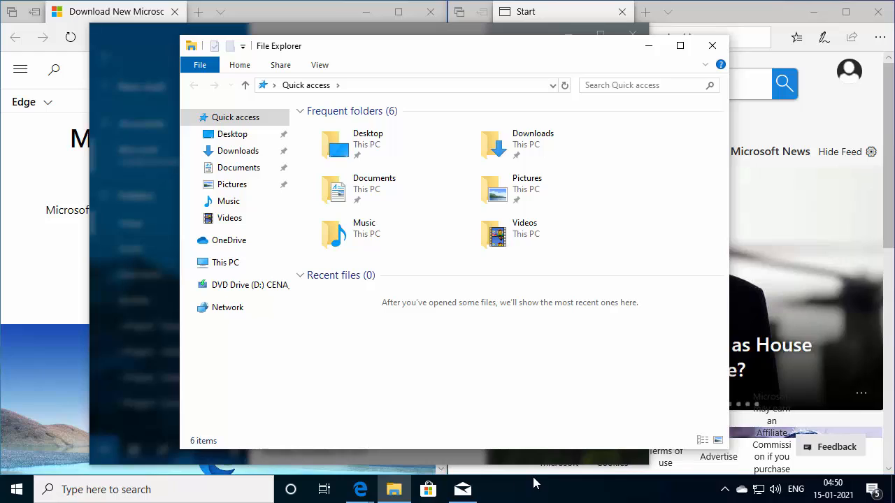
mouse_move(512, 491)
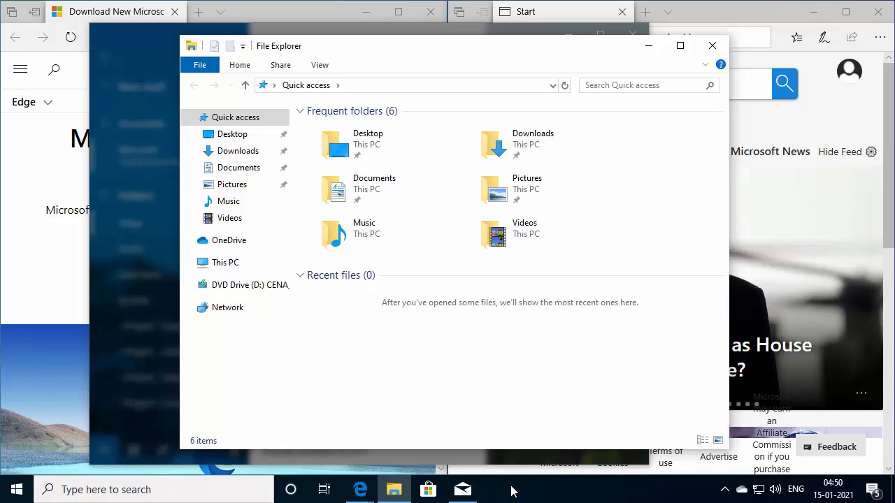
Launch Task Manager from the taskbar context menu and expand it to the full details view.
key(Escape)
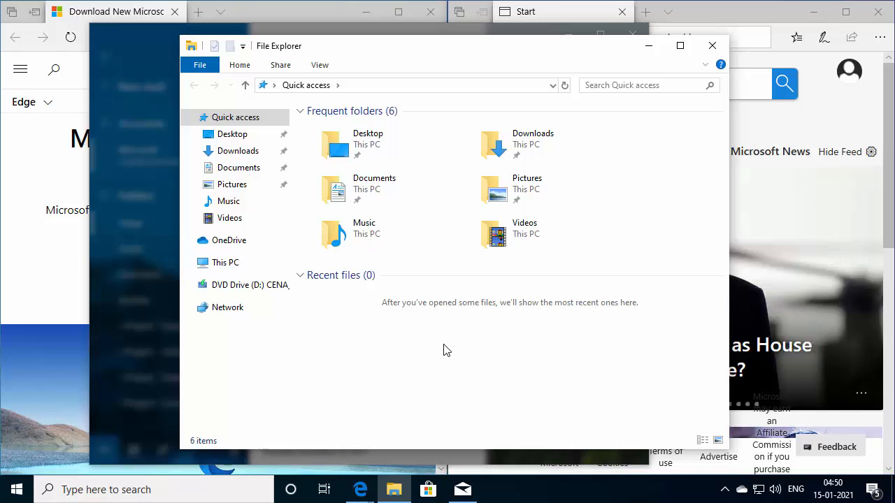
mouse_move(470, 373)
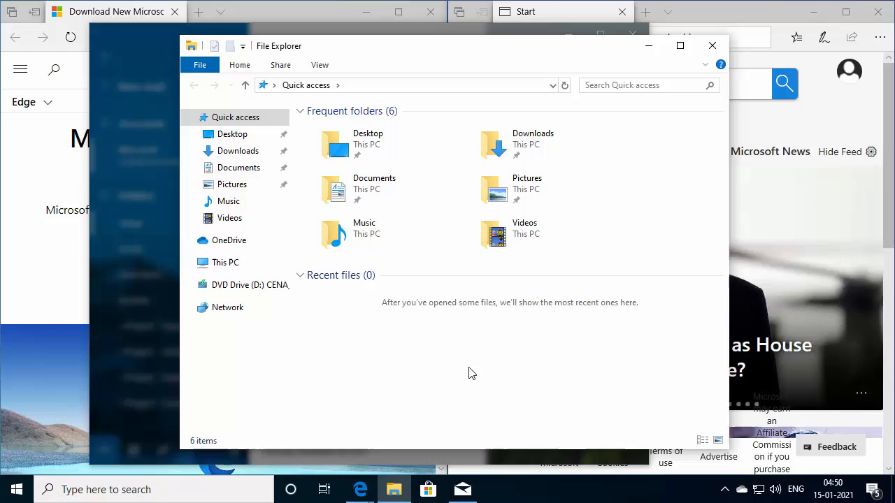
right_click(527, 487)
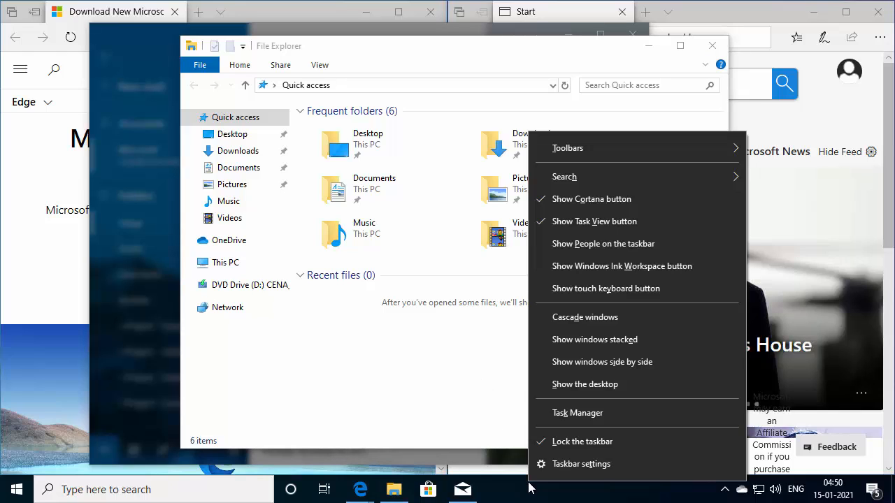
mouse_move(578, 413)
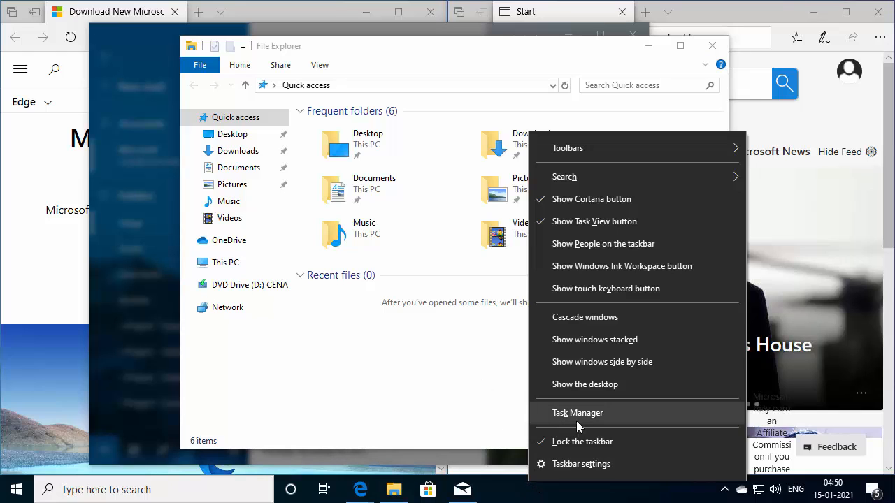
click(578, 413)
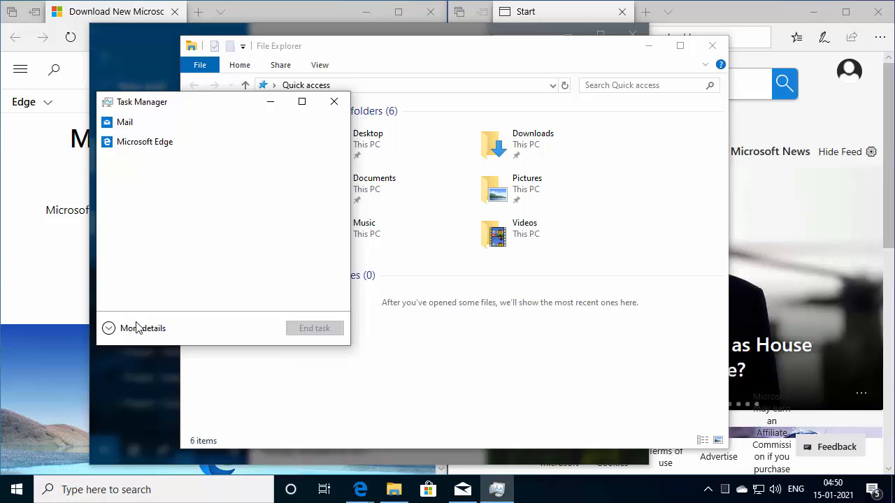
click(143, 328)
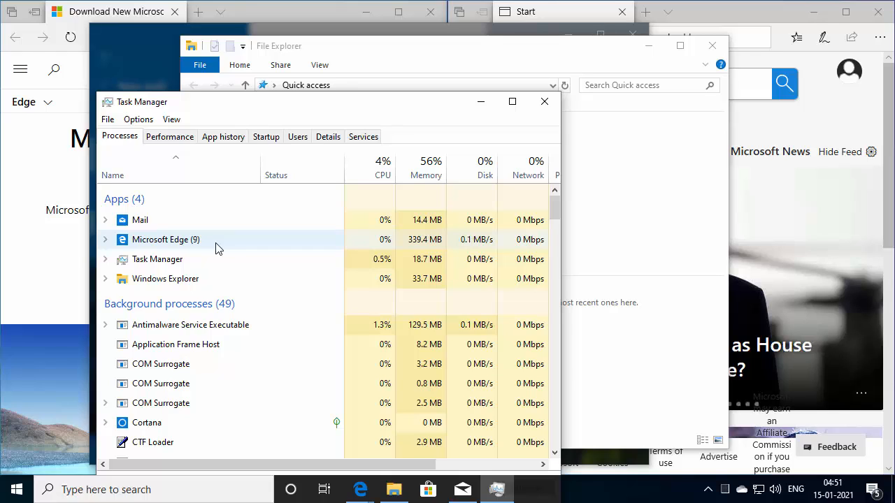
Select the Mail app in the Processes list.
click(140, 220)
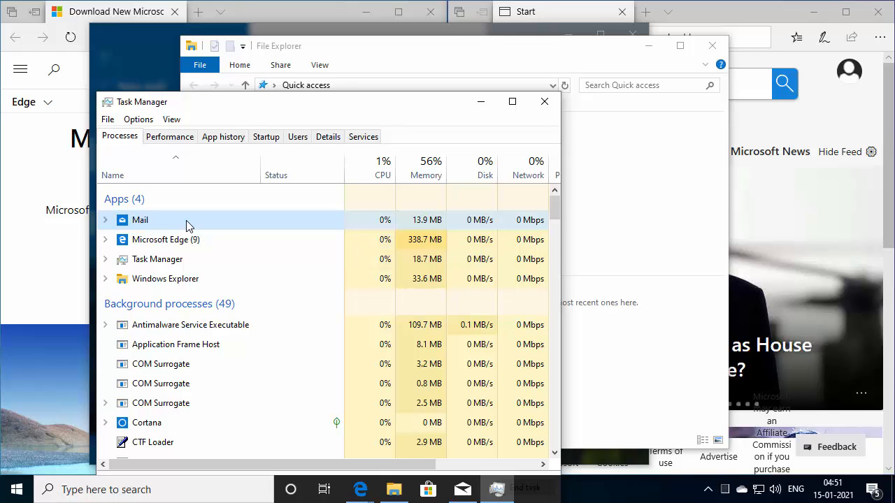
End the Mail task from its right-click menu, leaving three apps running.
right_click(140, 219)
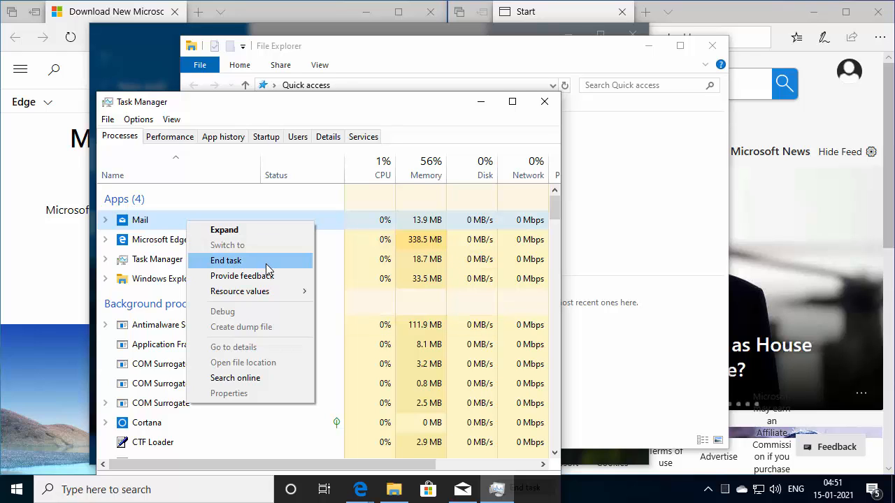
click(225, 261)
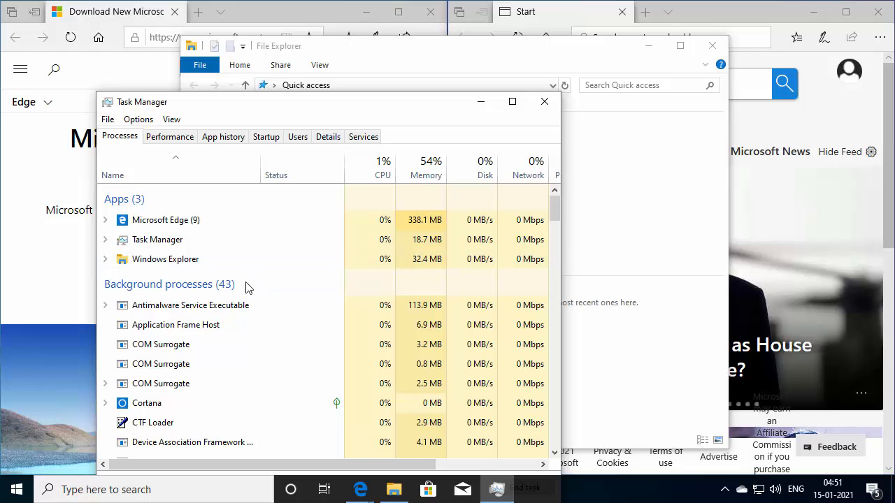
mouse_move(16, 489)
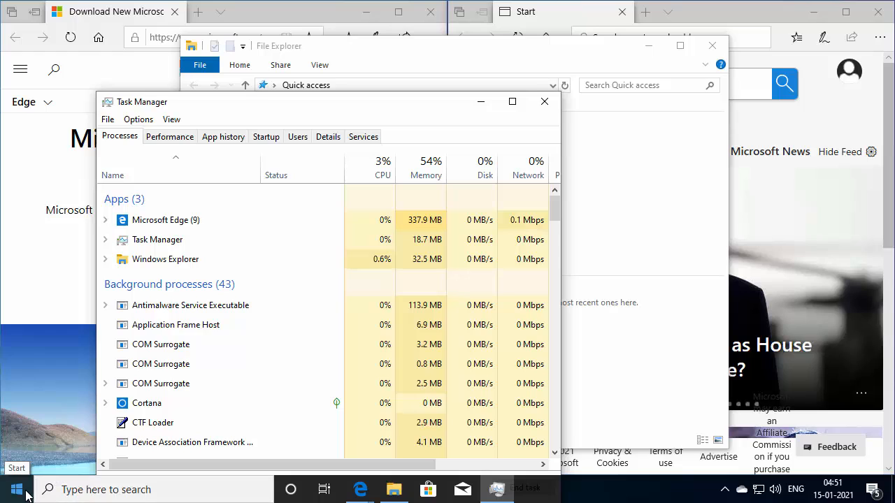